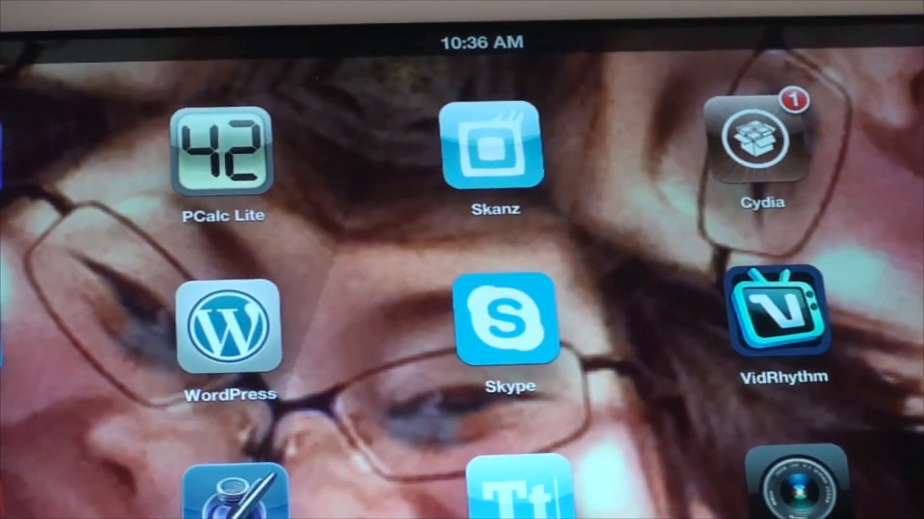
Step: Launch Cydia from the iPad home screen
{"action": "left_click", "coordinate": [760, 139]}
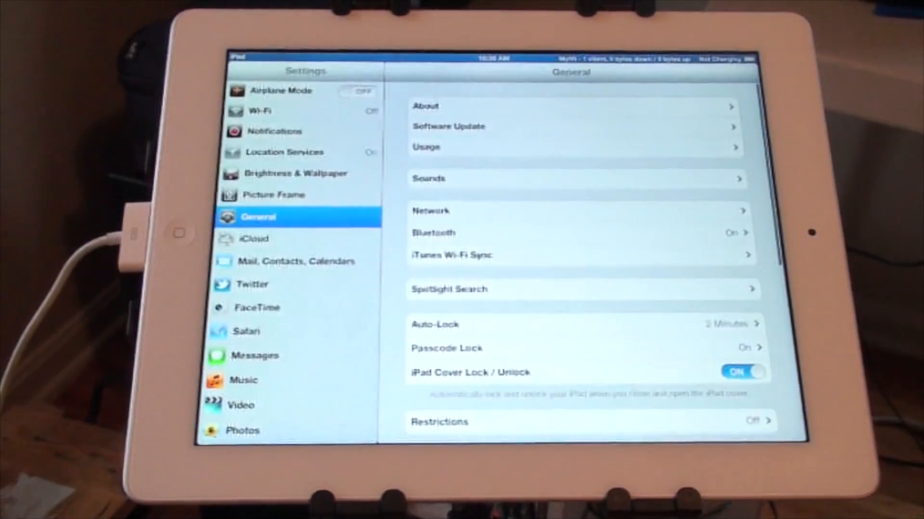
Step: View the Network settings under Settings > General while tethering is active
{"action": "left_click", "coordinate": [264, 112]}
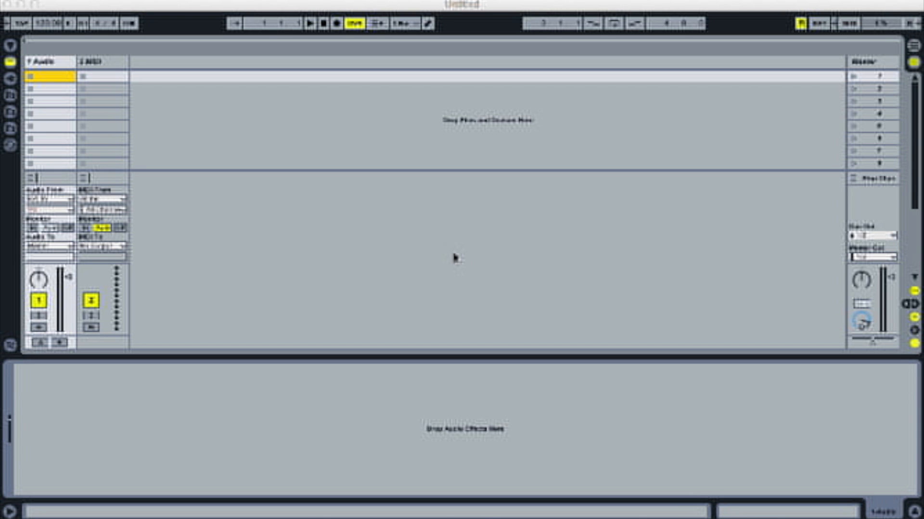
{"action": "mouse_move", "coordinate": [340, 166]}
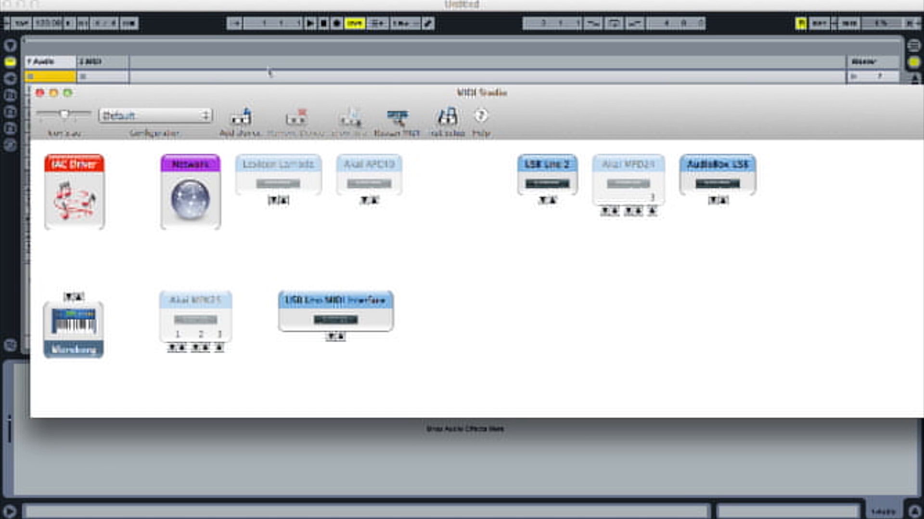
Step: Connect the iPad from the Directory to the network MIDI session in MIDI Network Setup
{"action": "double_click", "coordinate": [191, 194]}
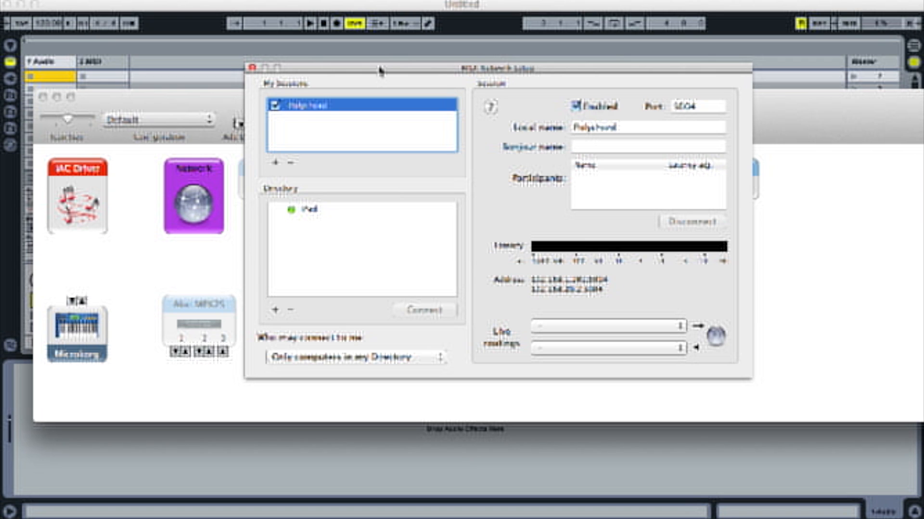
{"action": "mouse_move", "coordinate": [381, 73]}
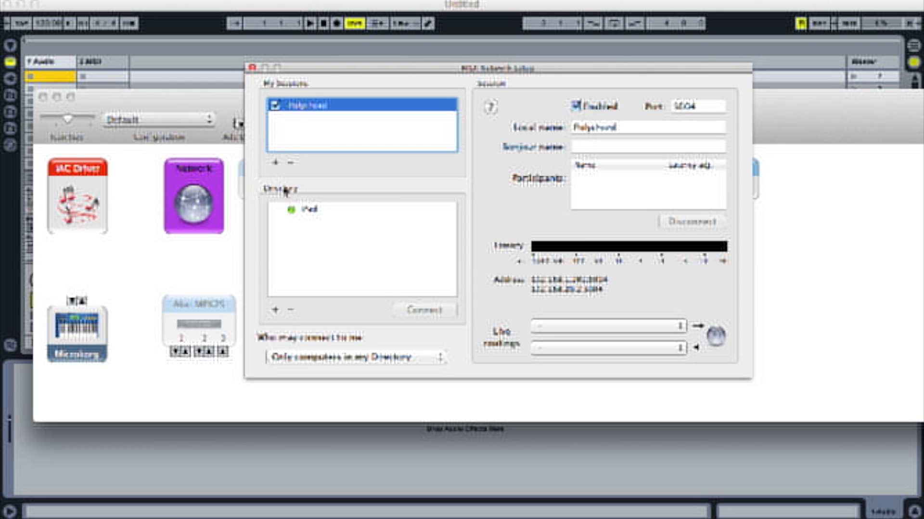
{"action": "left_click", "coordinate": [308, 210]}
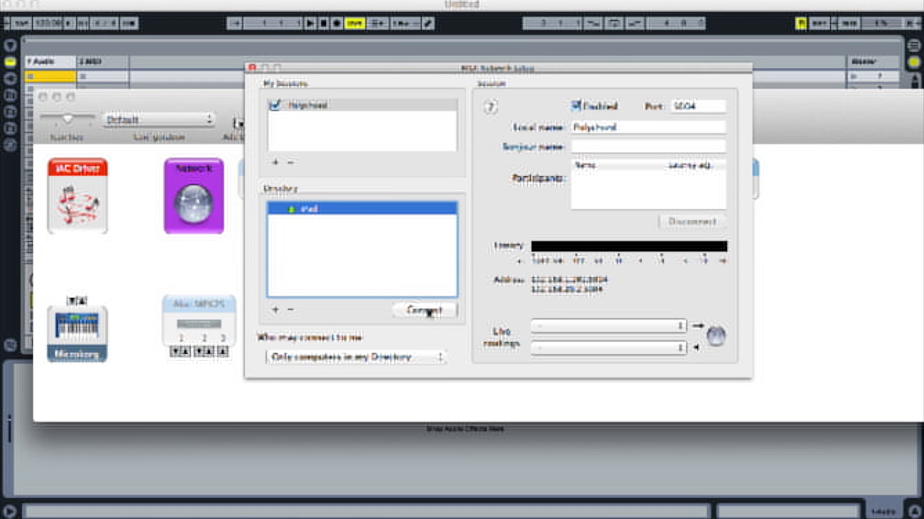
{"action": "left_click", "coordinate": [421, 310]}
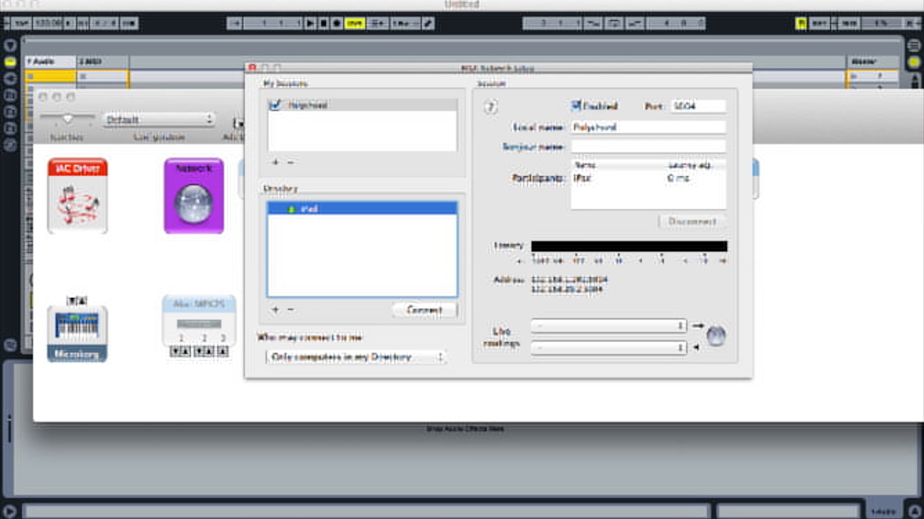
{"action": "mouse_move", "coordinate": [597, 184]}
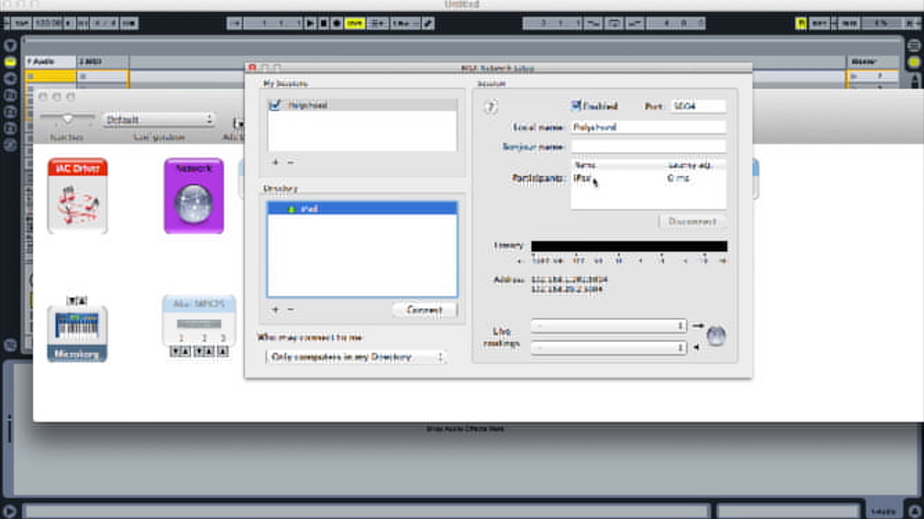
{"action": "mouse_move", "coordinate": [696, 184]}
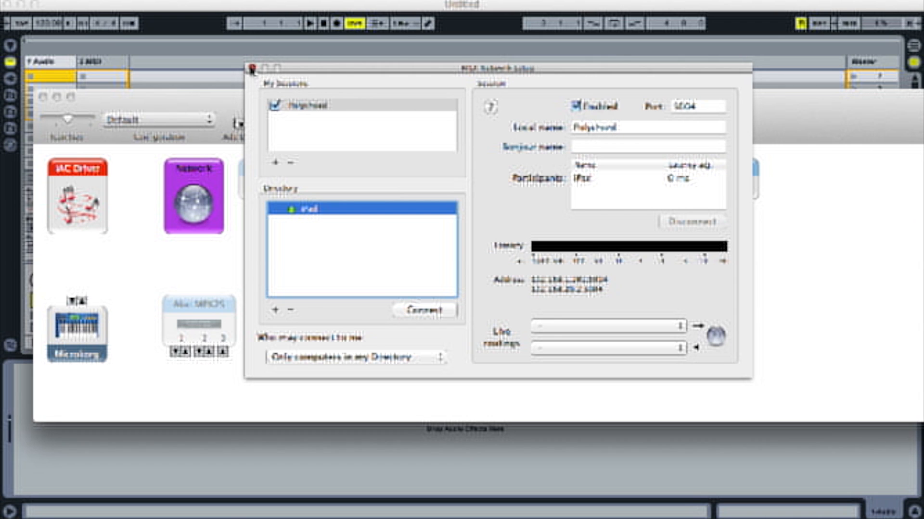
{"action": "left_click", "coordinate": [254, 67]}
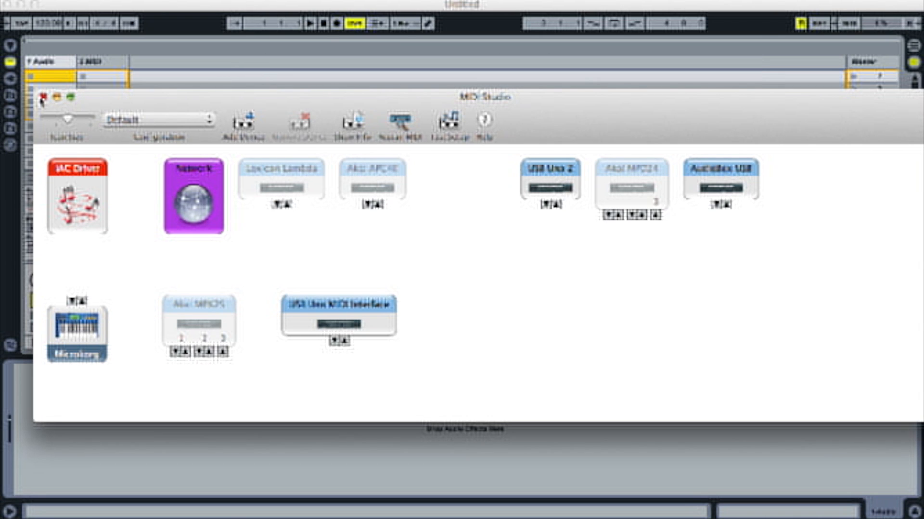
Step: Route the MIDI track's MIDI To output to the Network session in Ableton Live
{"action": "left_click", "coordinate": [44, 95]}
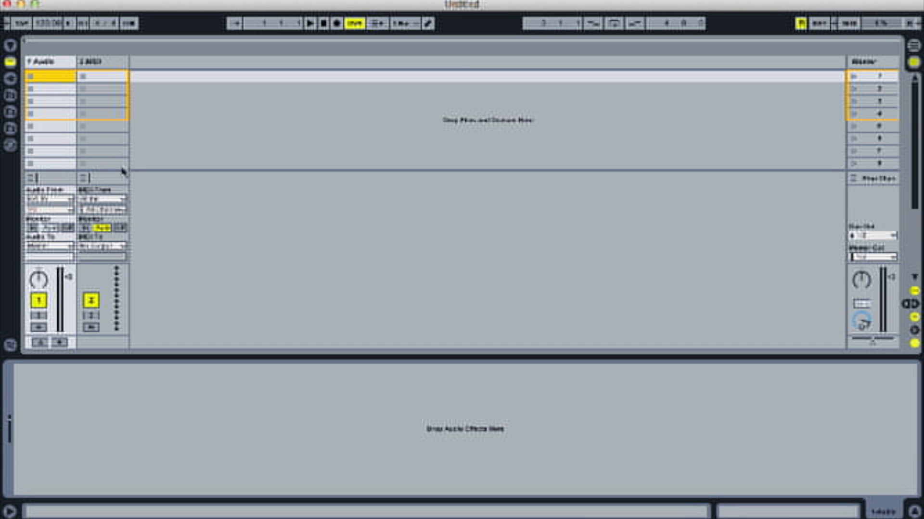
{"action": "left_click", "coordinate": [100, 248]}
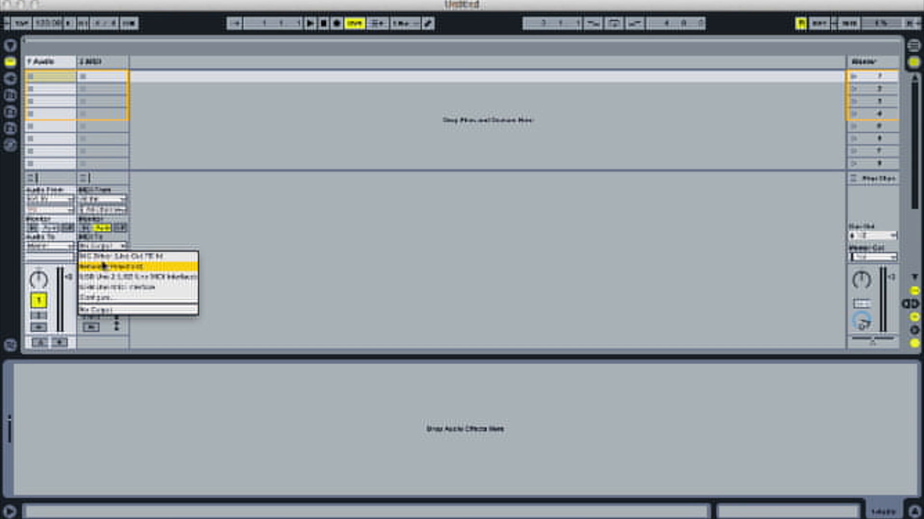
{"action": "left_click", "coordinate": [101, 266]}
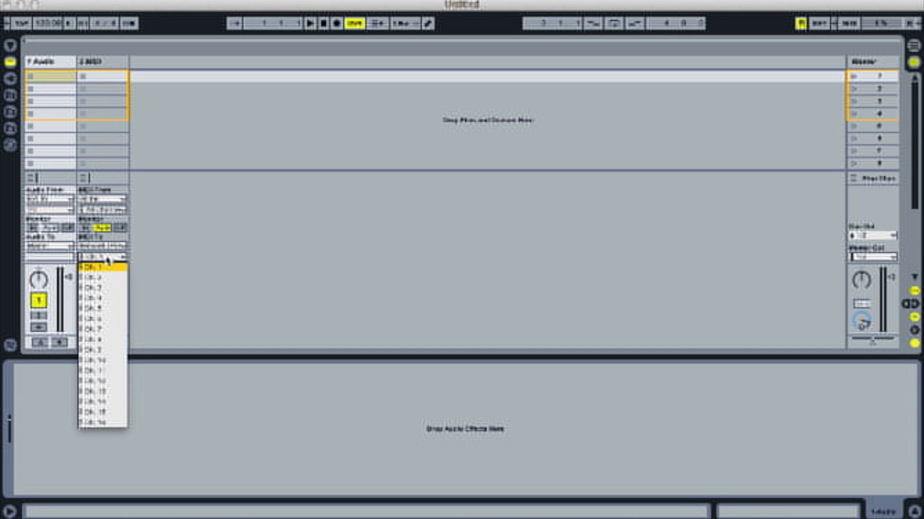